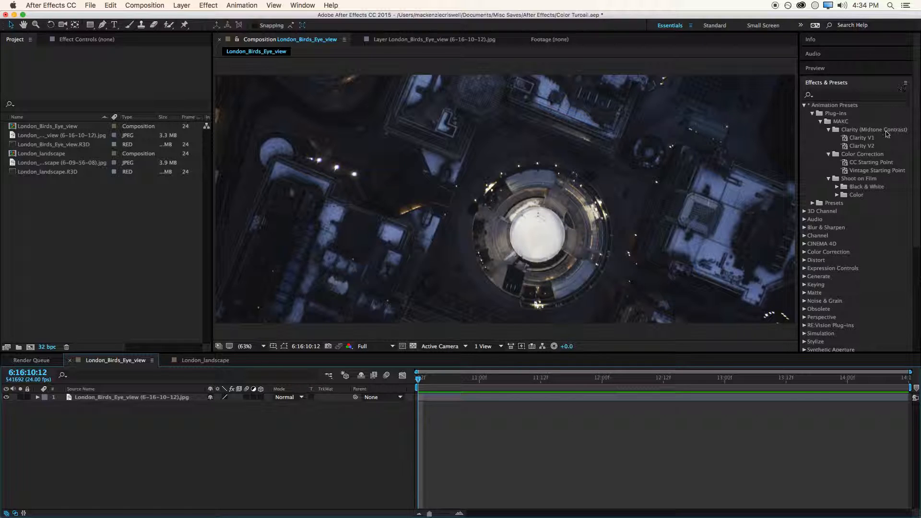
pyautogui.moveTo(866, 173)
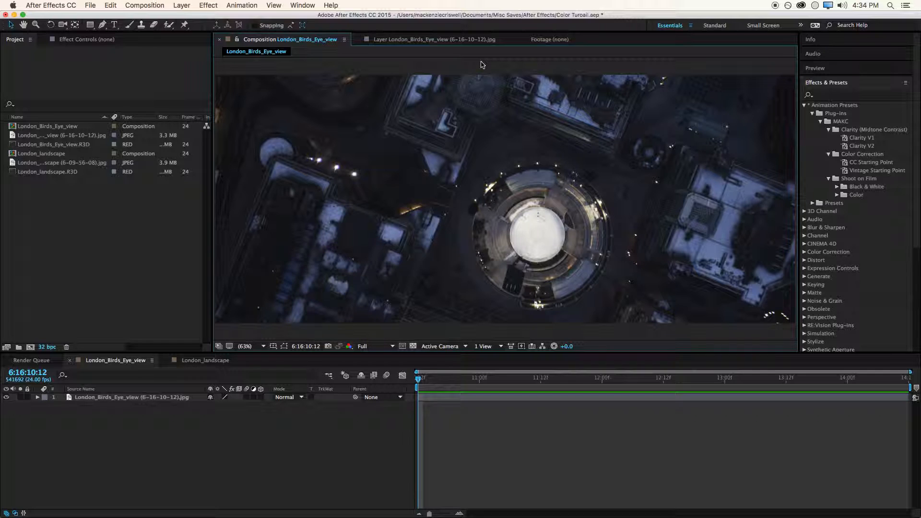
pyautogui.moveTo(518, 72)
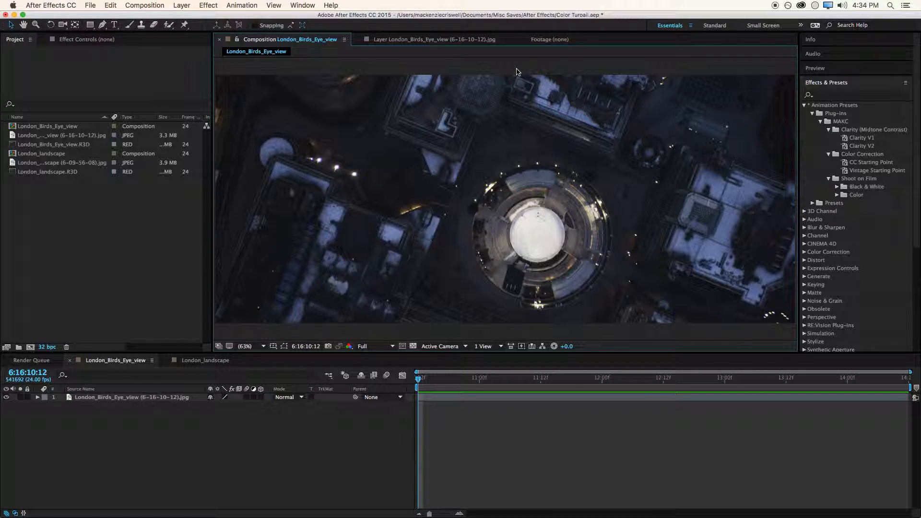
pyautogui.moveTo(853, 176)
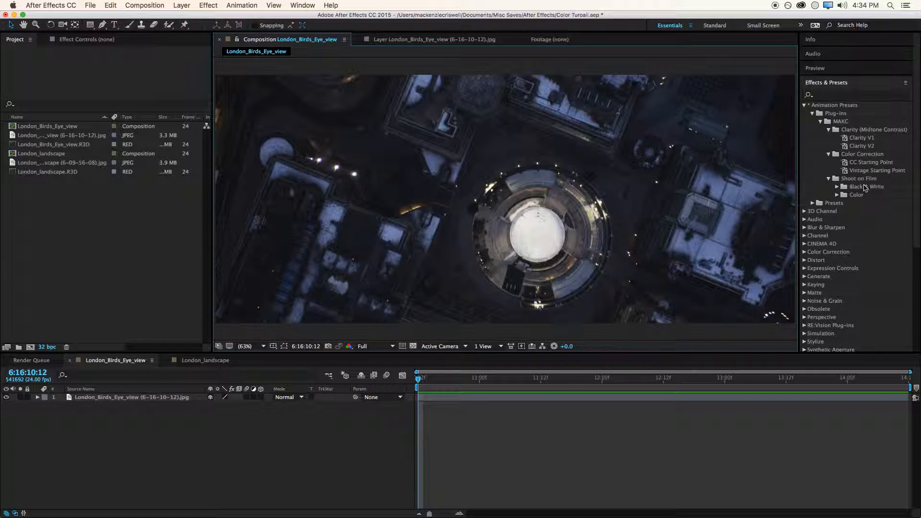
# - Expand the Shoot on Film Black & White and Color preset folders
pyautogui.click(829, 186)
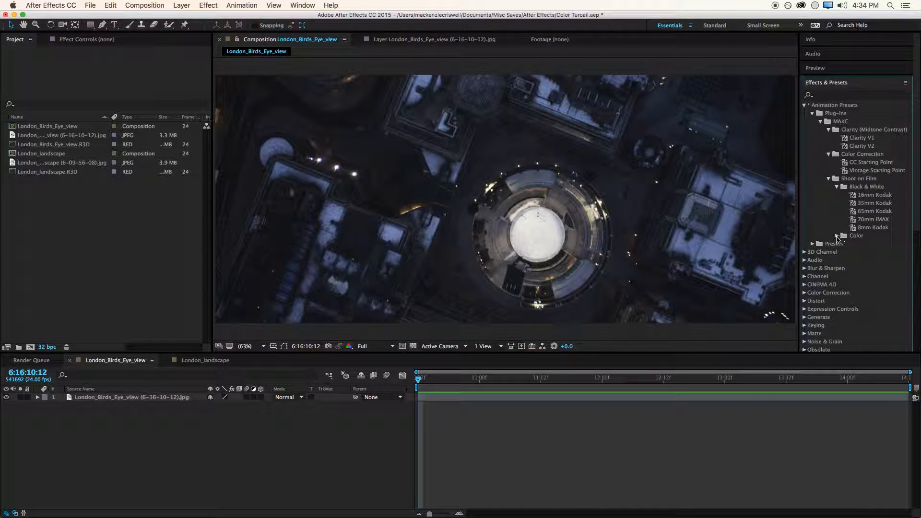
pyautogui.click(835, 235)
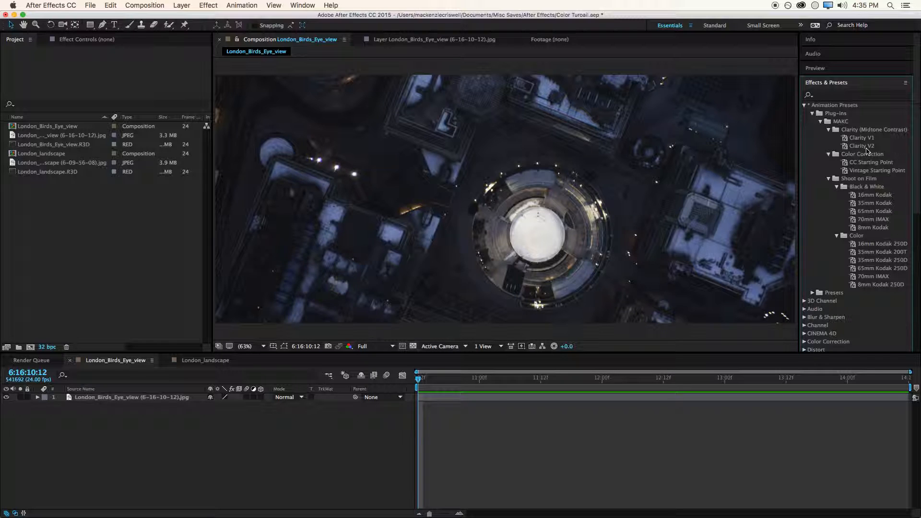
pyautogui.moveTo(858, 167)
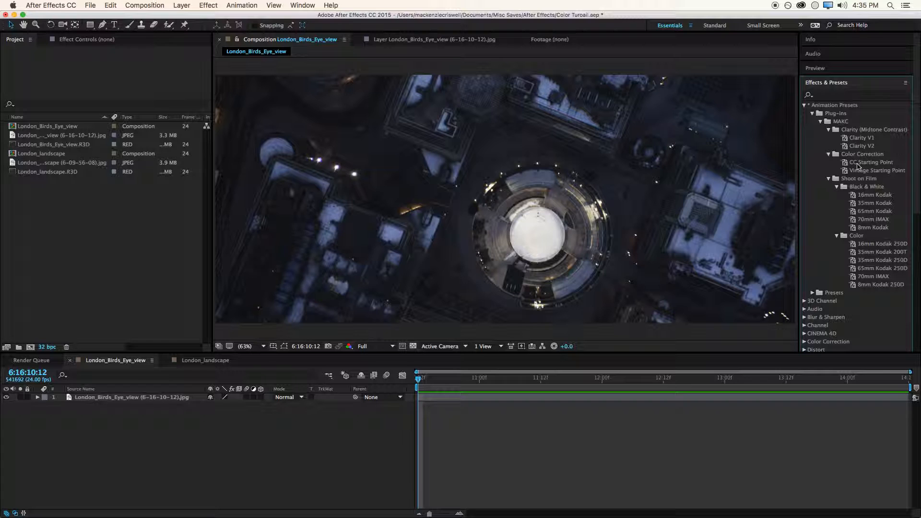
pyautogui.moveTo(767, 348)
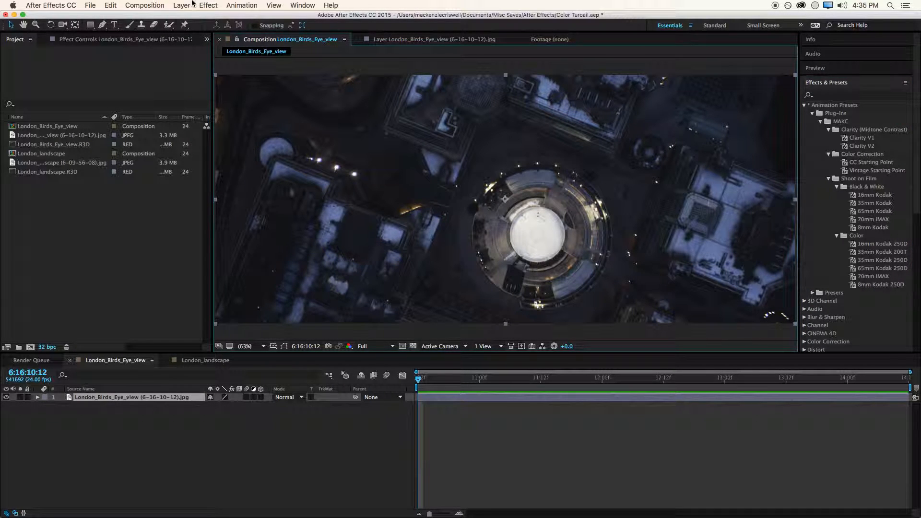
pyautogui.moveTo(572, 410)
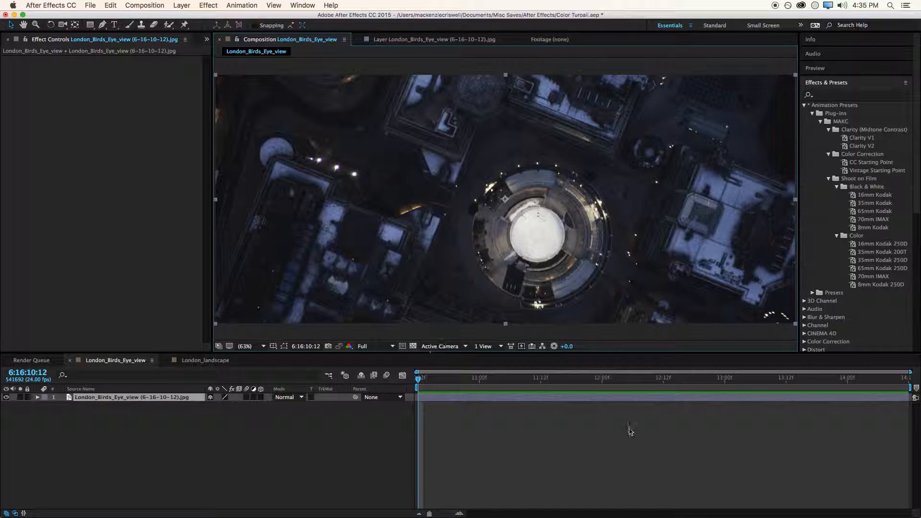
pyautogui.moveTo(487, 426)
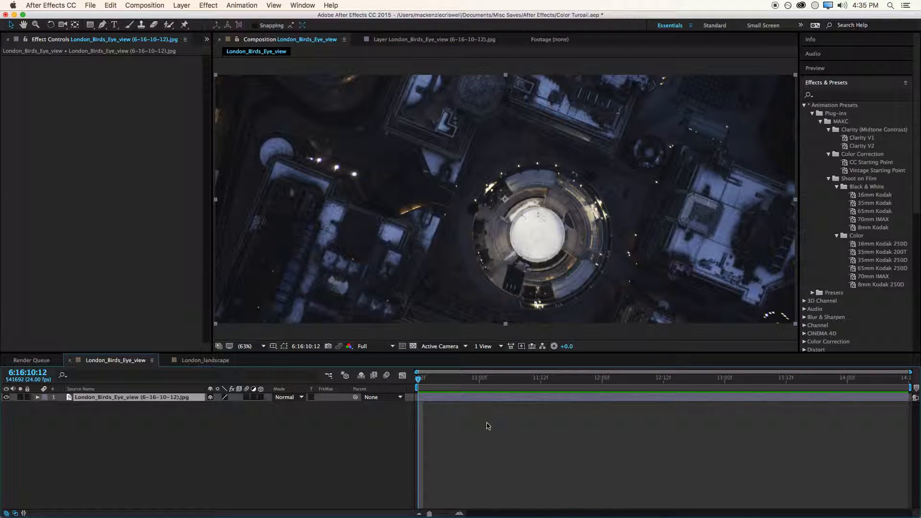
pyautogui.moveTo(560, 433)
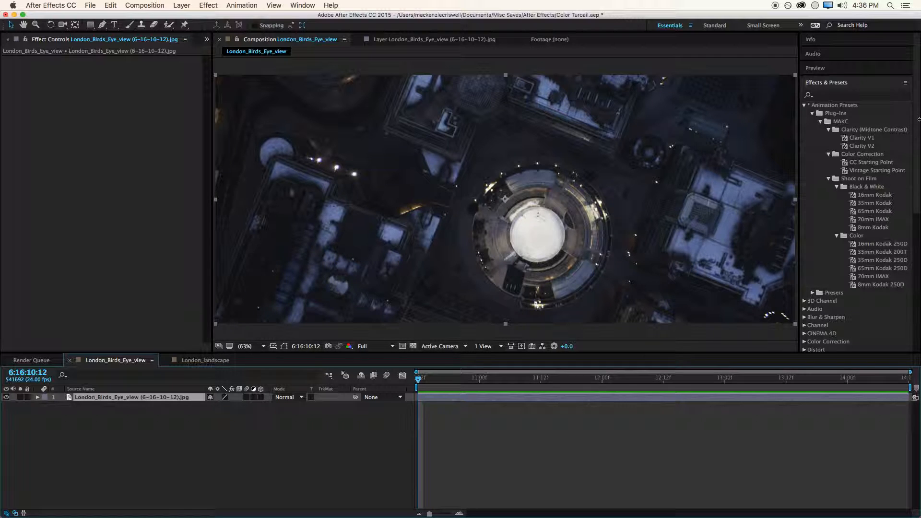
# - Search Effects & Presets for Curves and trial Hue/Saturation and Tint on the birds-eye layer
pyautogui.click(805, 105)
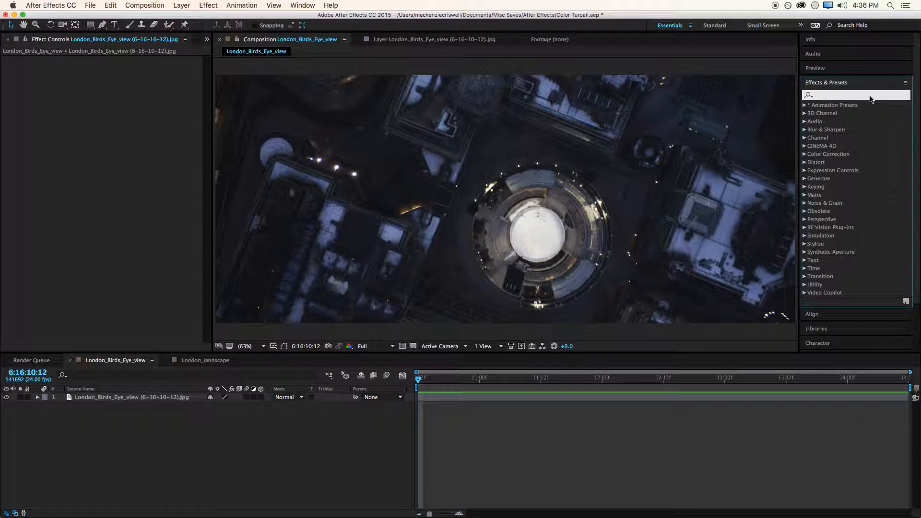
pyautogui.write('curv')
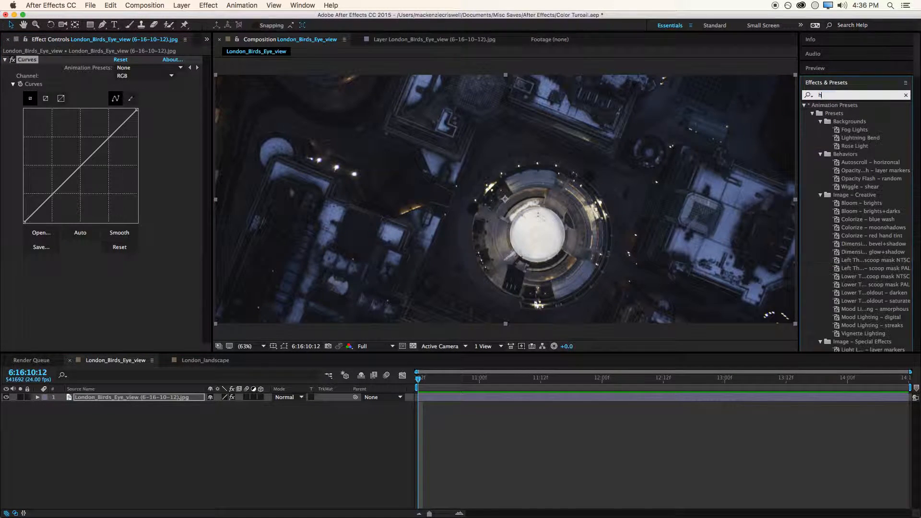
pyautogui.write('ue')
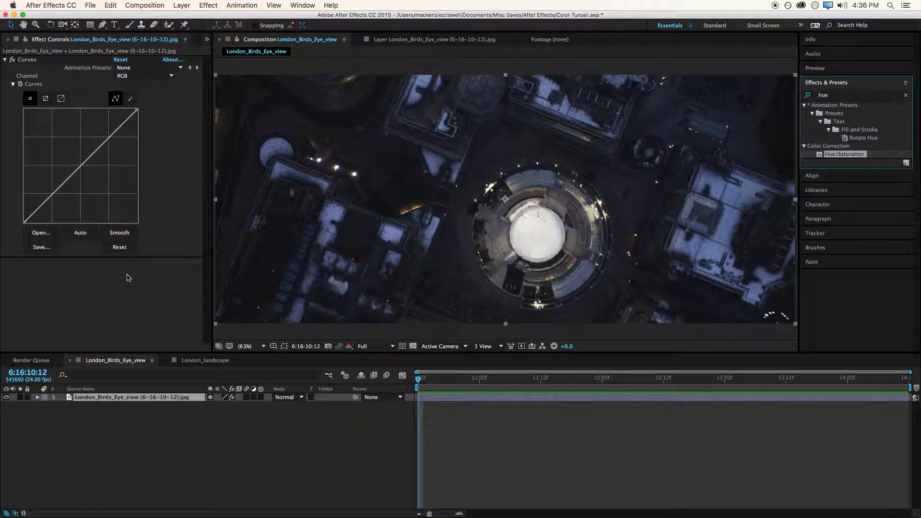
pyautogui.doubleClick(844, 153)
pyautogui.write('tint')
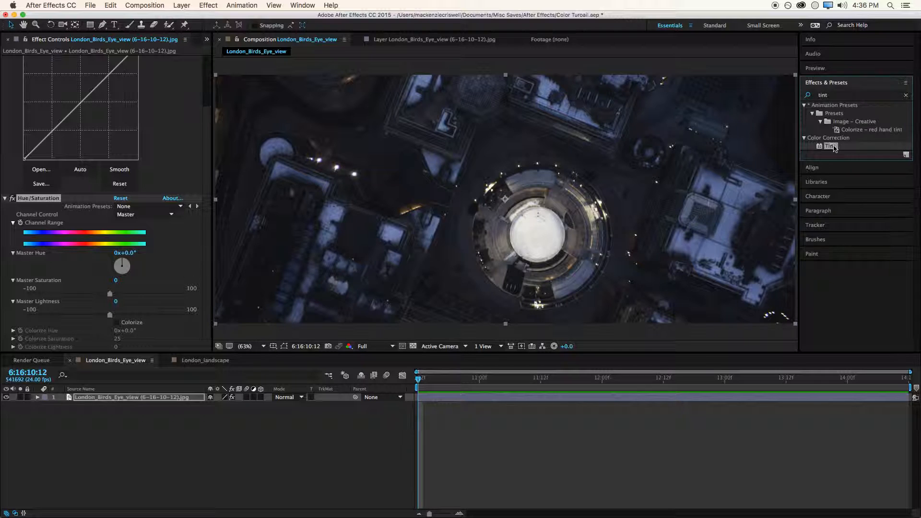
pyautogui.doubleClick(831, 145)
pyautogui.write('levels')
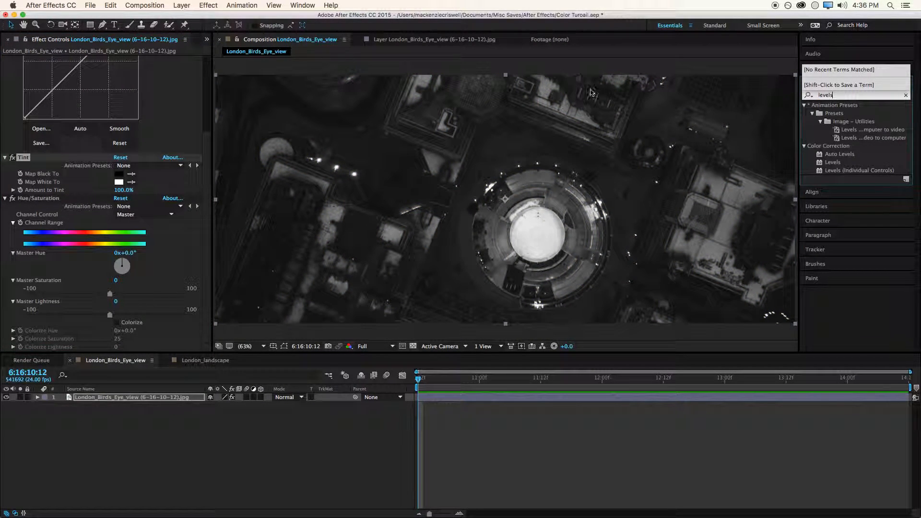
pyautogui.click(833, 161)
pyautogui.write('starting')
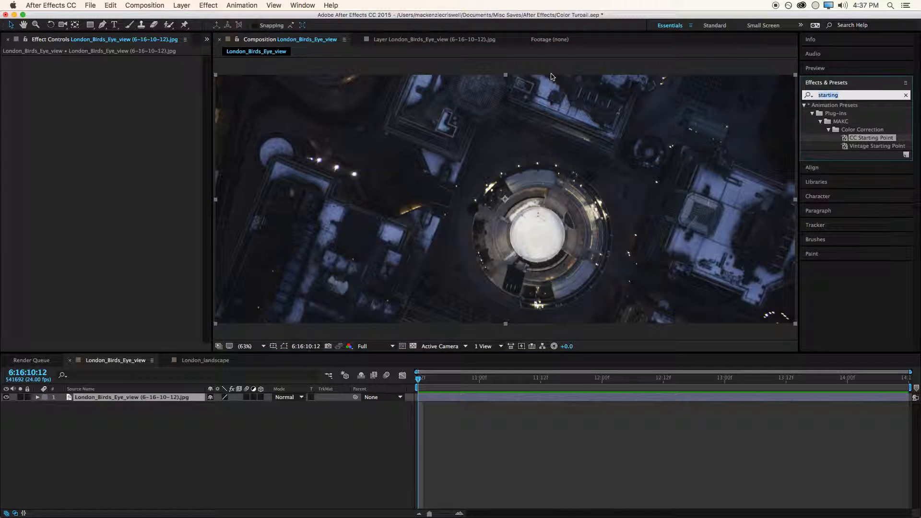
# - Clear the effects search and open the London_landscape composition
pyautogui.click(906, 95)
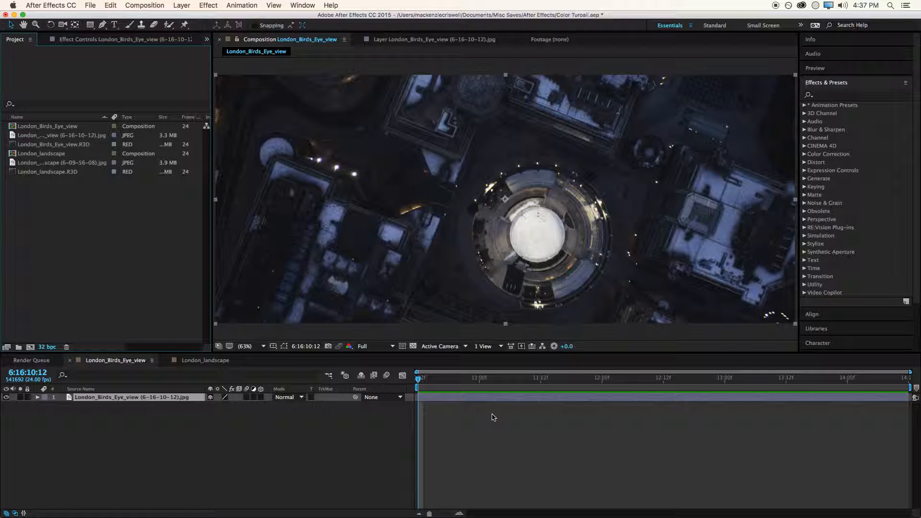
pyautogui.click(53, 171)
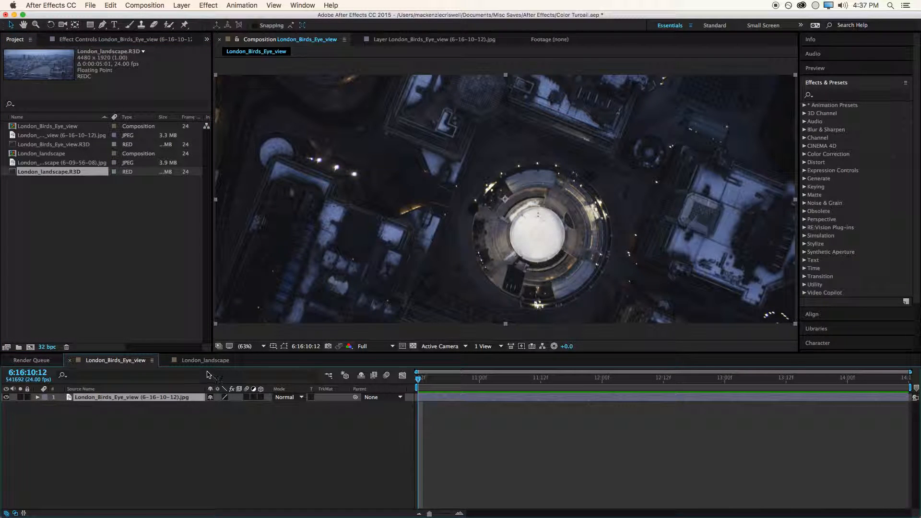
pyautogui.click(205, 360)
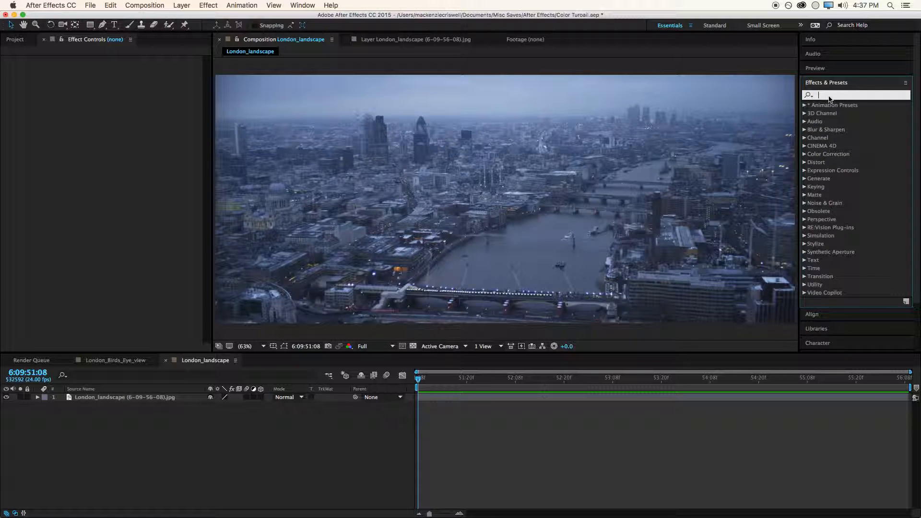
# - Search Effects & Presets for 'starting' to list the starting-point presets
pyautogui.write('sta')
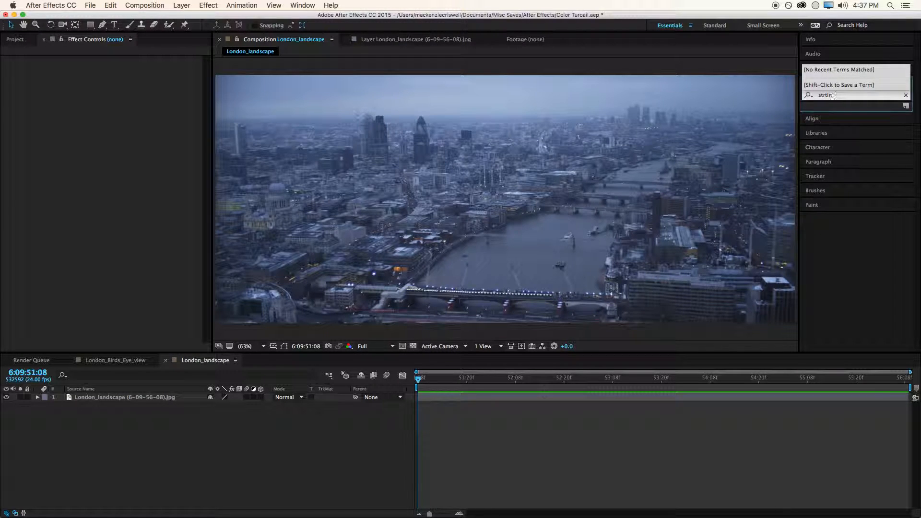
pyautogui.write('starting')
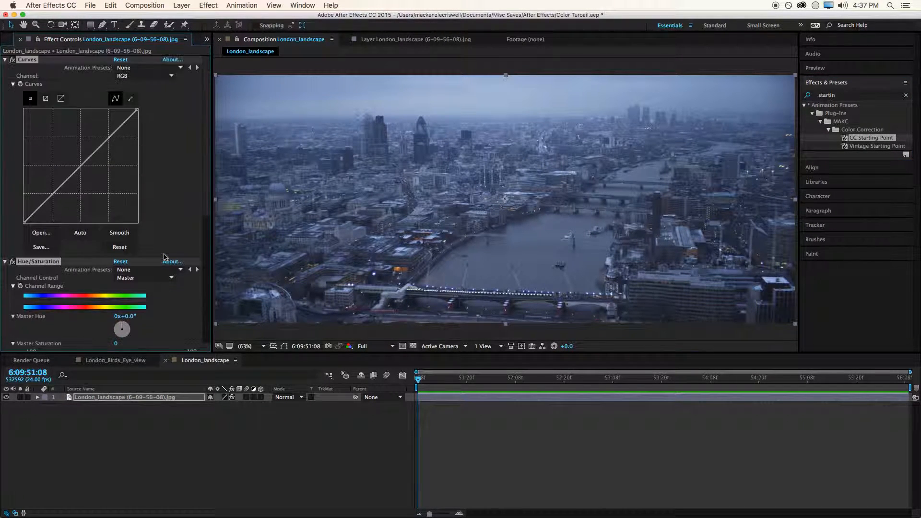
pyautogui.scroll(-3)
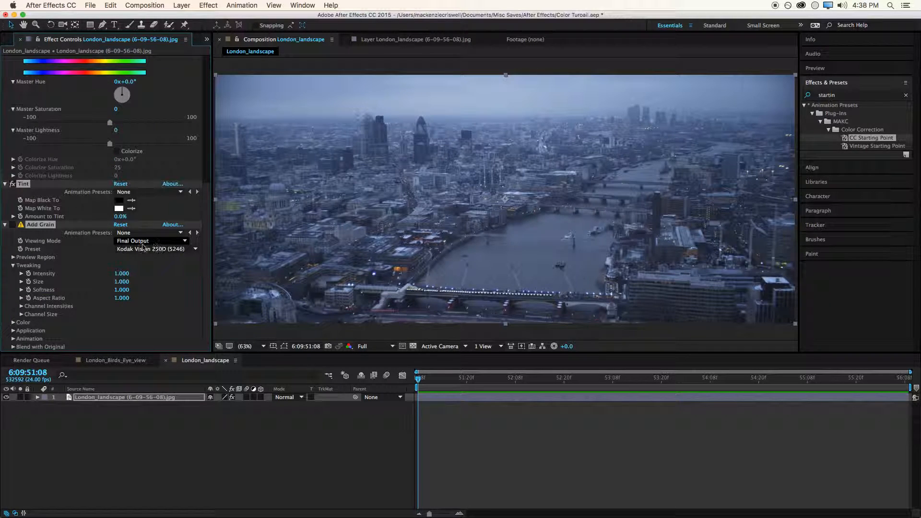
pyautogui.scroll(3)
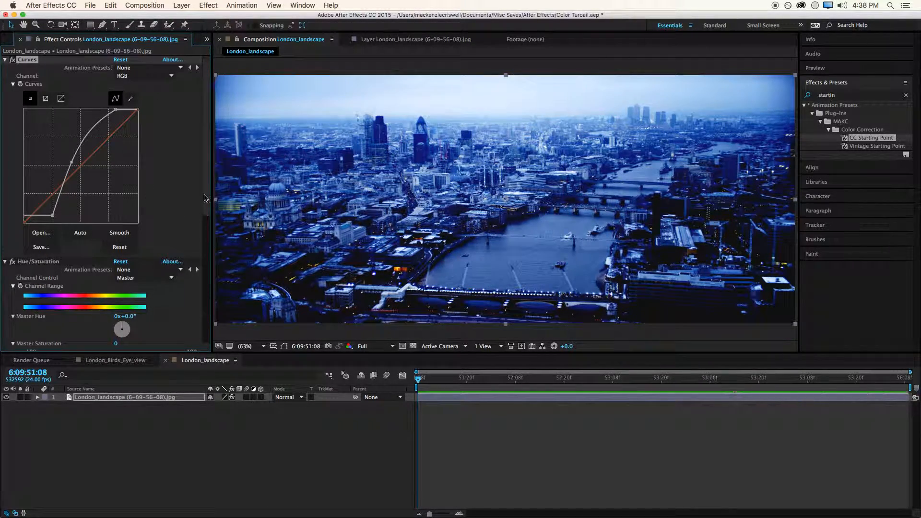
# - Steepen the landscape's contrast by reshaping a point on the Curves graph
pyautogui.scroll(-3)
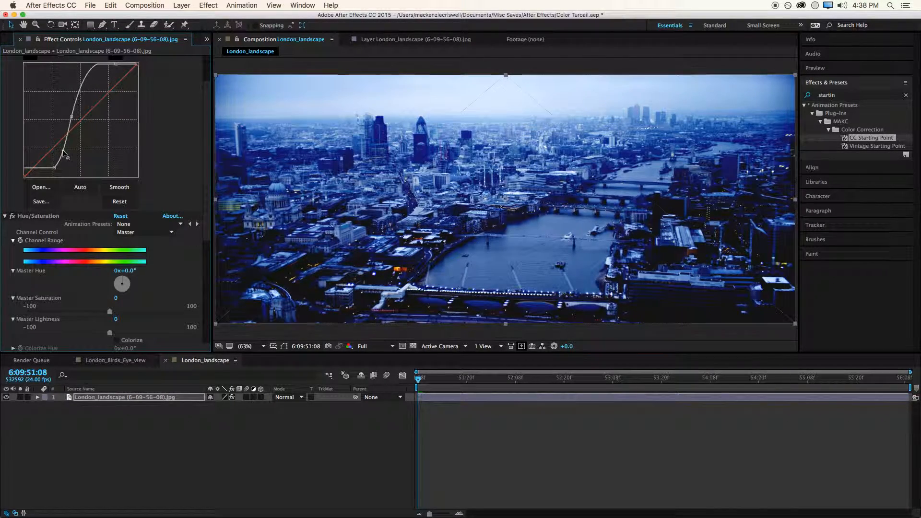
pyautogui.moveTo(63, 151); pyautogui.dragTo(58, 145)
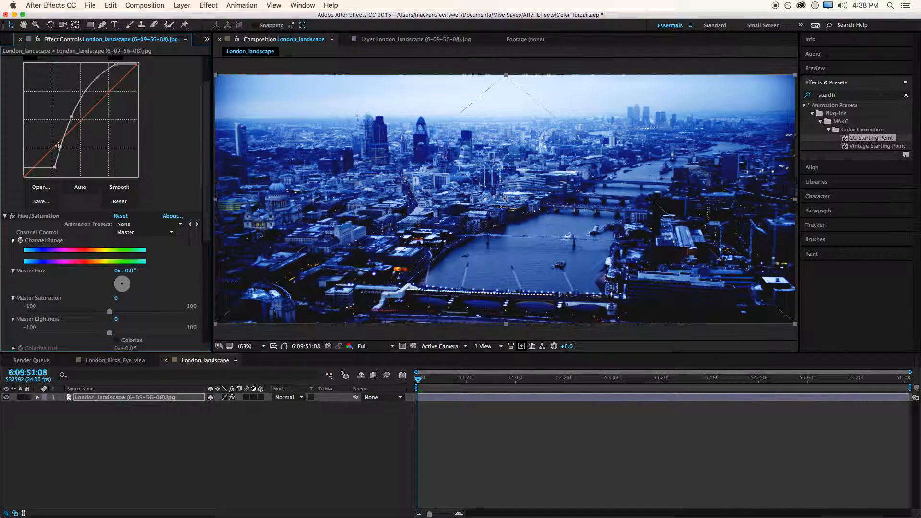
pyautogui.scroll(-3)
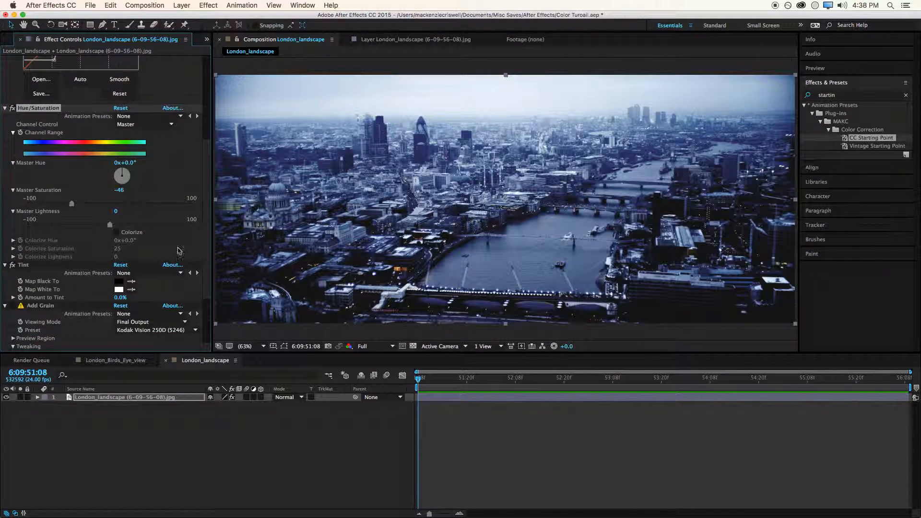
pyautogui.scroll(-3)
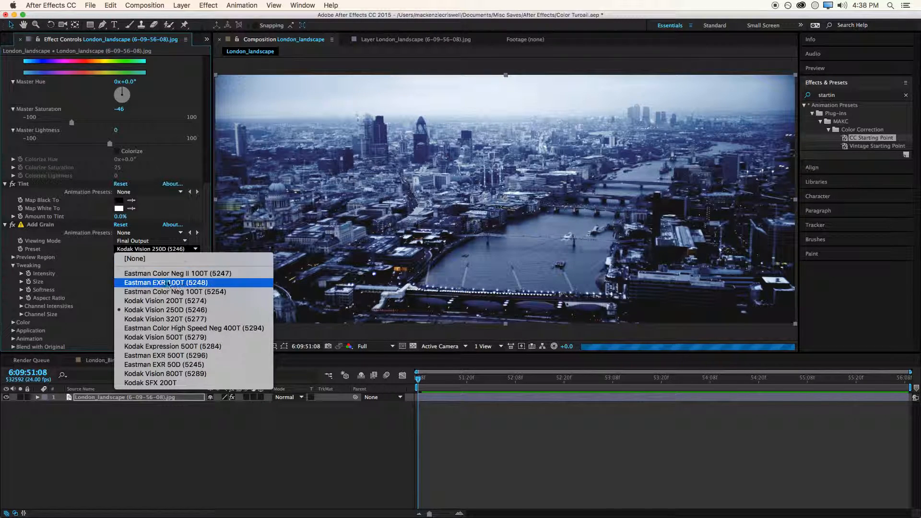
pyautogui.moveTo(184, 315)
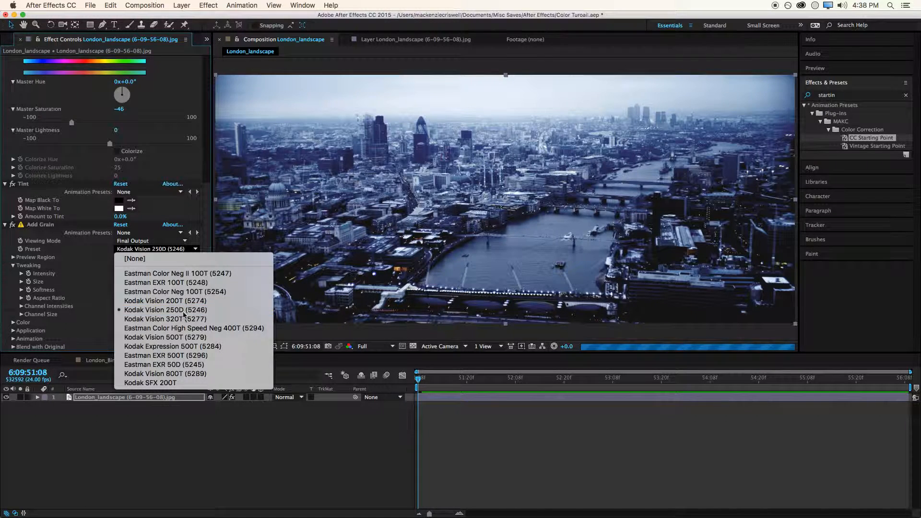
pyautogui.click(165, 310)
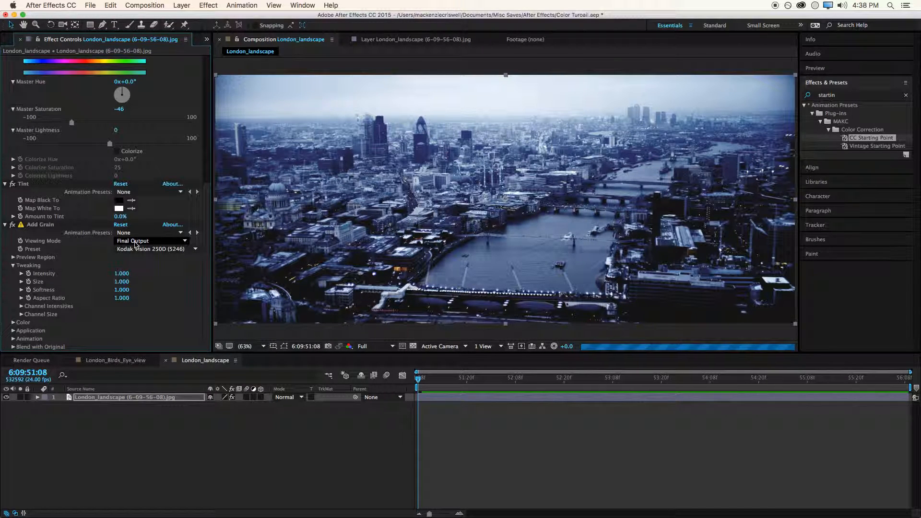
pyautogui.click(150, 241)
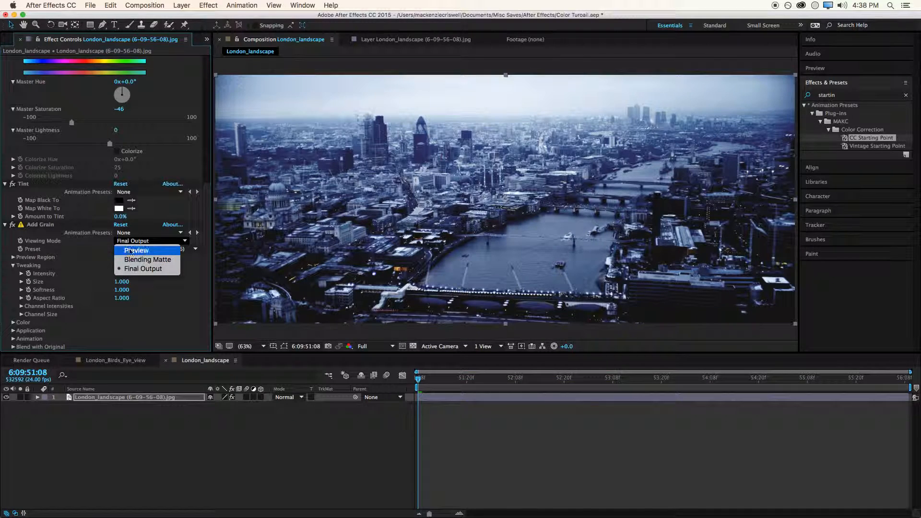
pyautogui.click(143, 269)
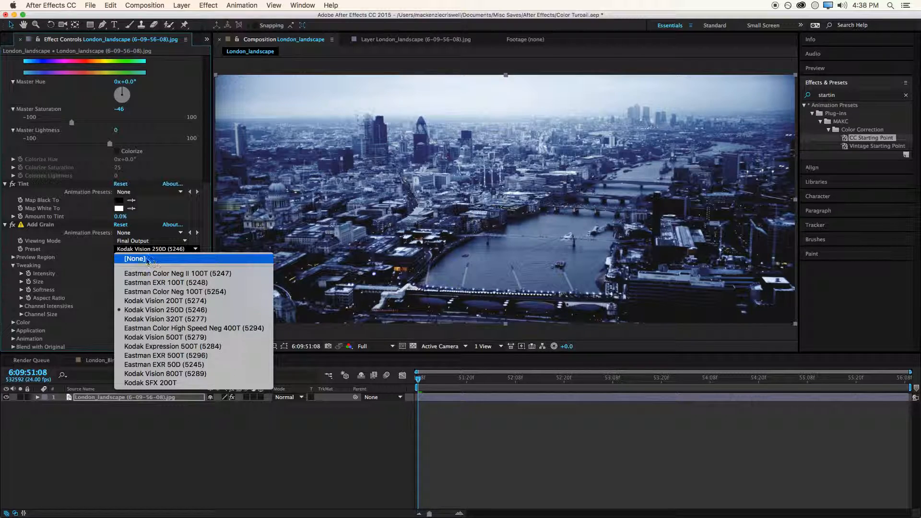
pyautogui.click(165, 310)
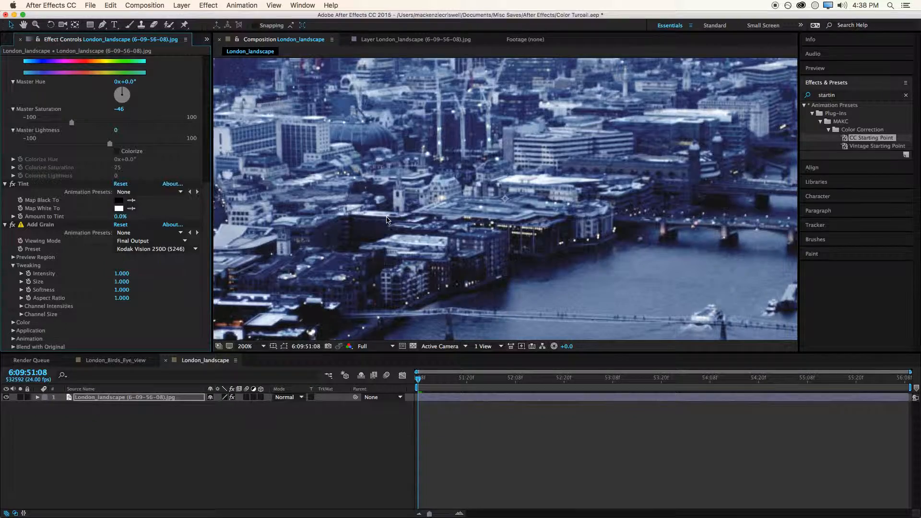
pyautogui.click(244, 346)
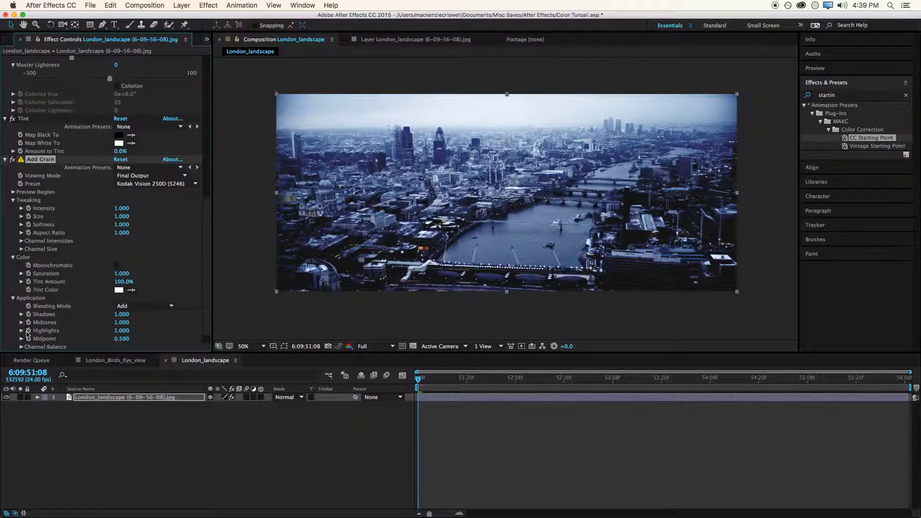
pyautogui.click(144, 306)
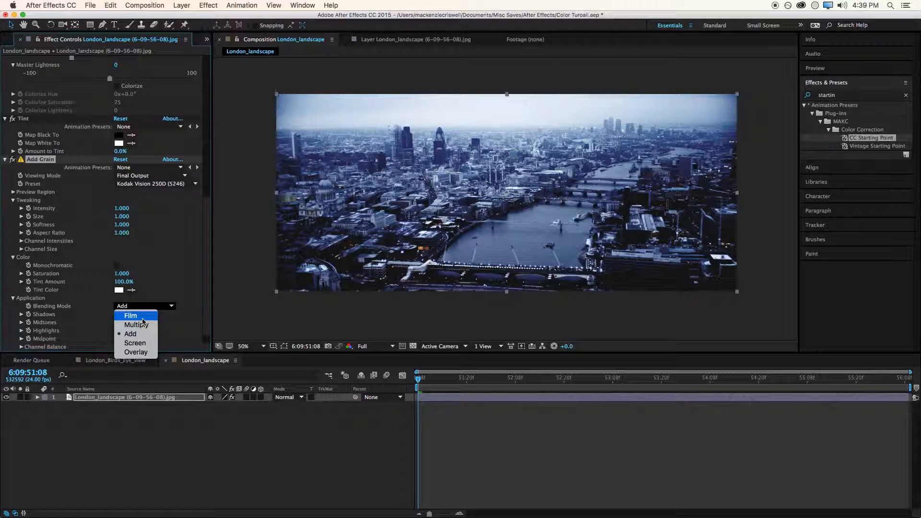
pyautogui.click(130, 316)
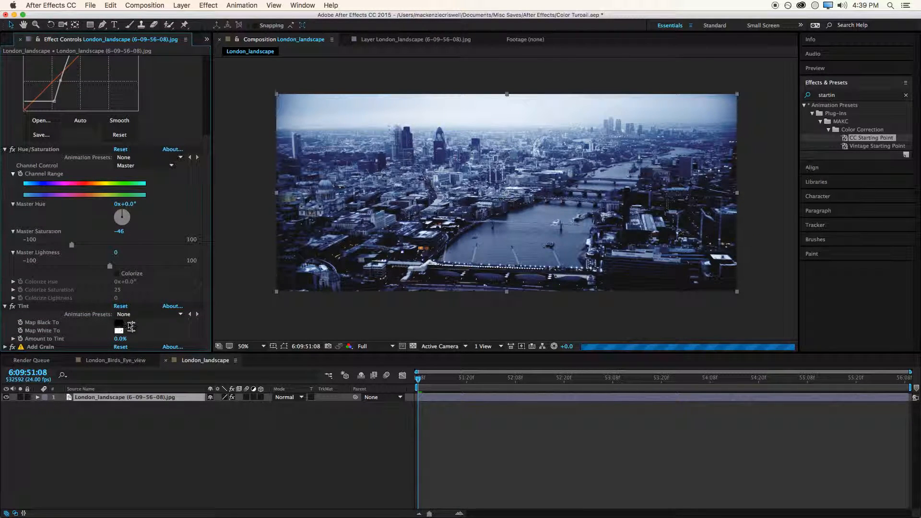
# - Set the landscape's Tint to 100%, fit the viewer, and open London_Birds_Eye_view
pyautogui.click(121, 338)
pyautogui.write('100')
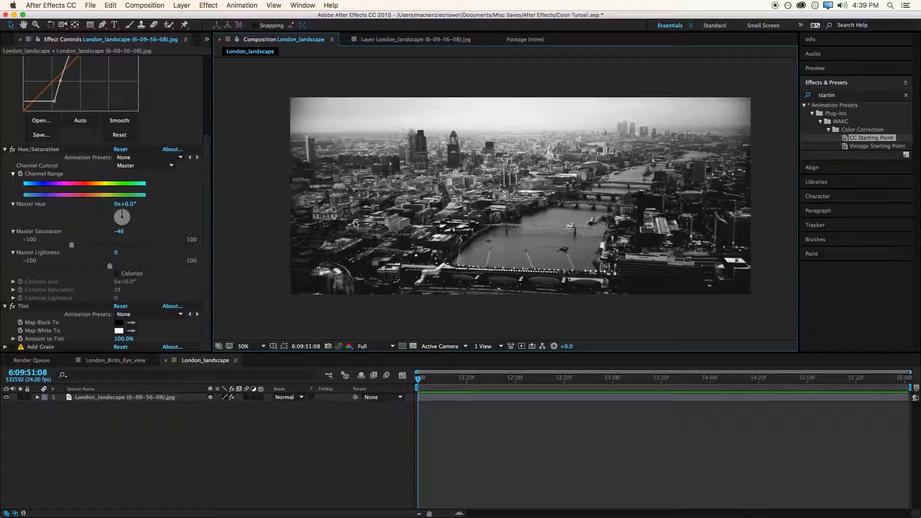
pyautogui.click(243, 346)
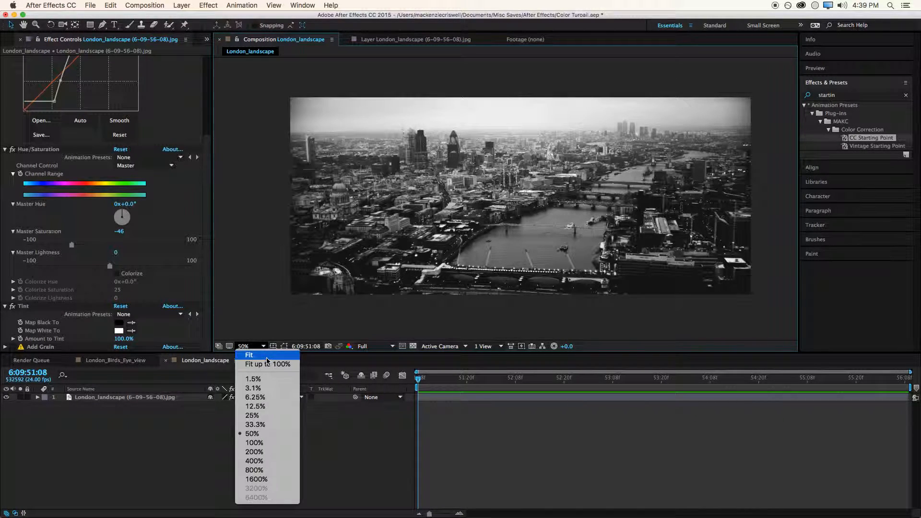
pyautogui.click(249, 355)
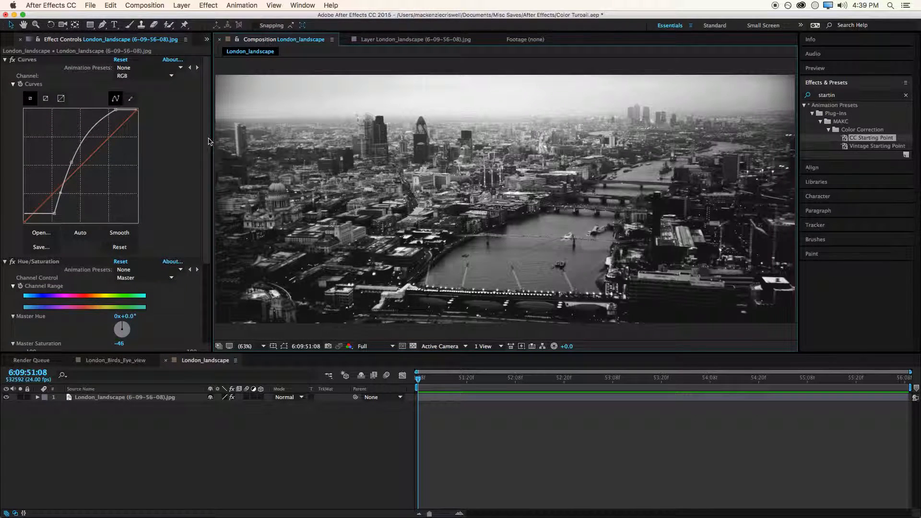
pyautogui.scroll(-3)
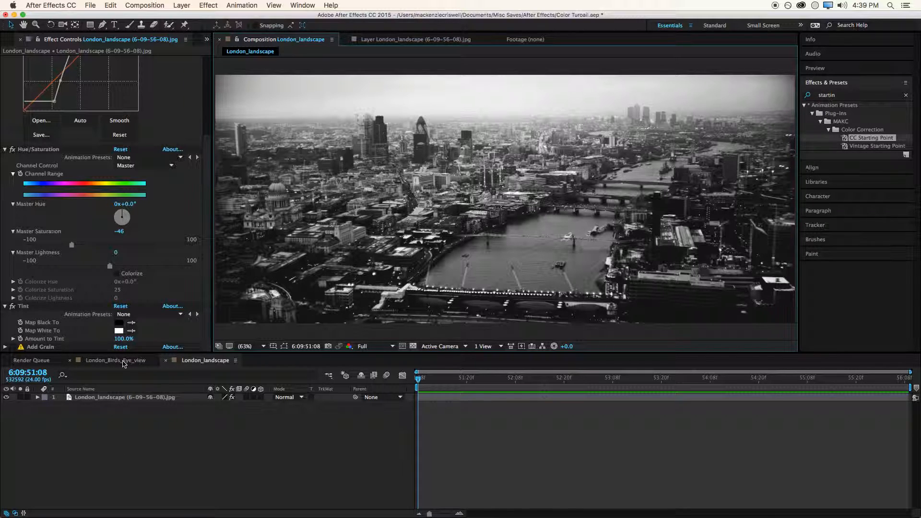
pyautogui.click(115, 360)
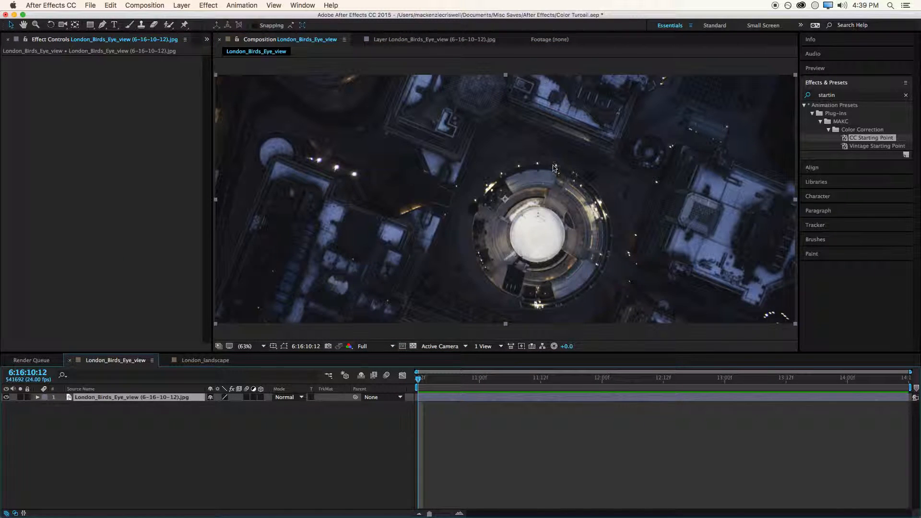
# - Apply Vintage Starting Point to the birds-eye footage and review its Curves, Tint and grain
pyautogui.click(876, 145)
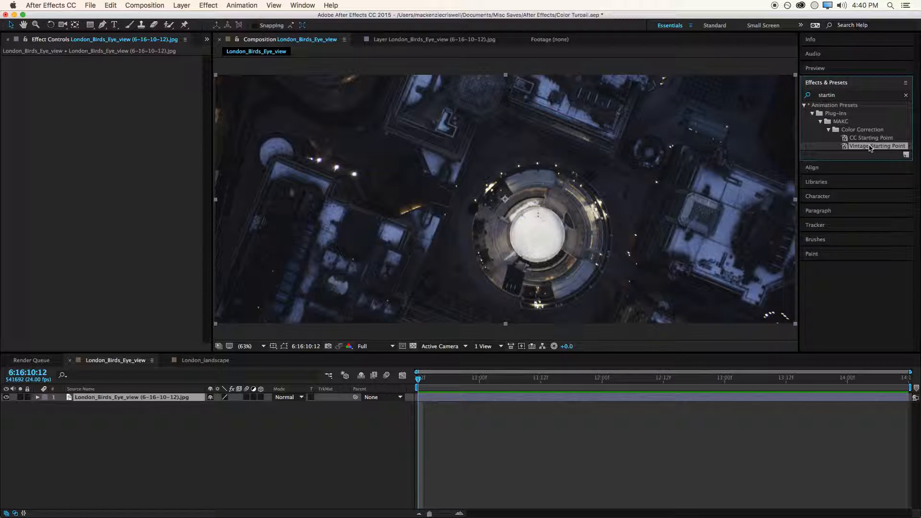
pyautogui.doubleClick(878, 146)
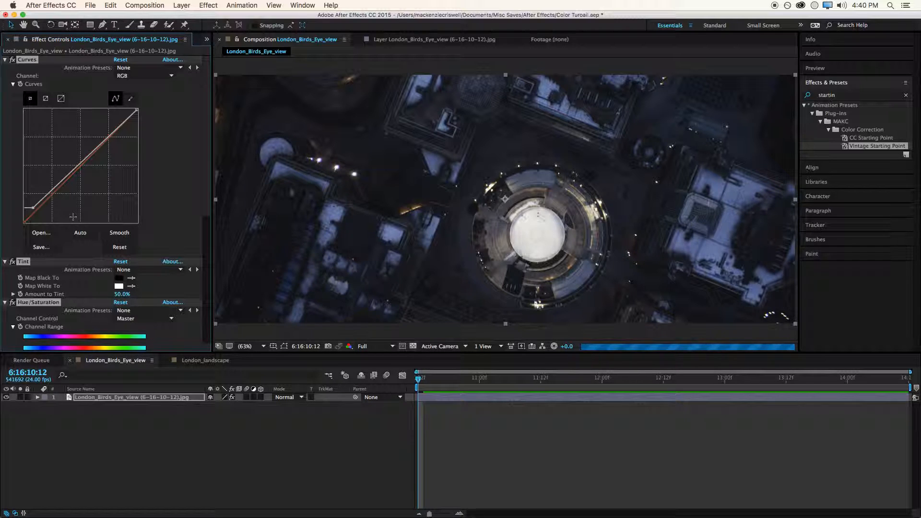
pyautogui.moveTo(173, 239)
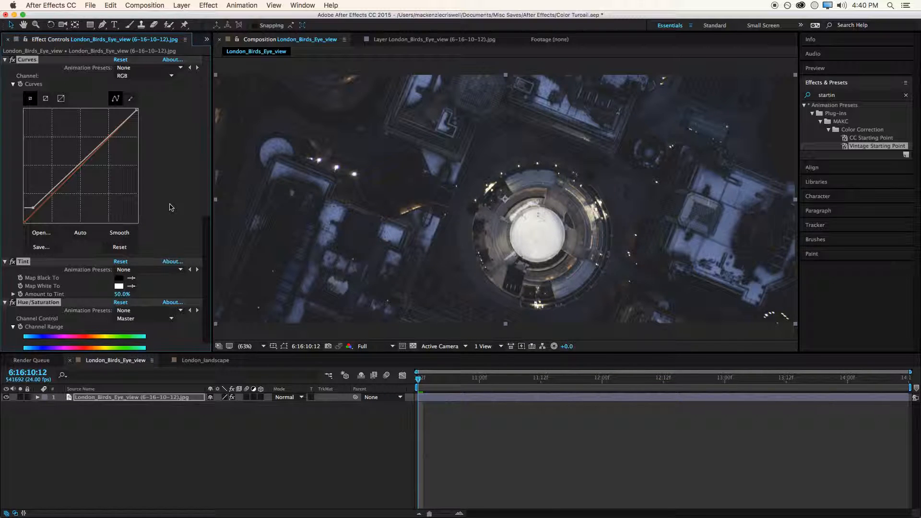
pyautogui.scroll(-3)
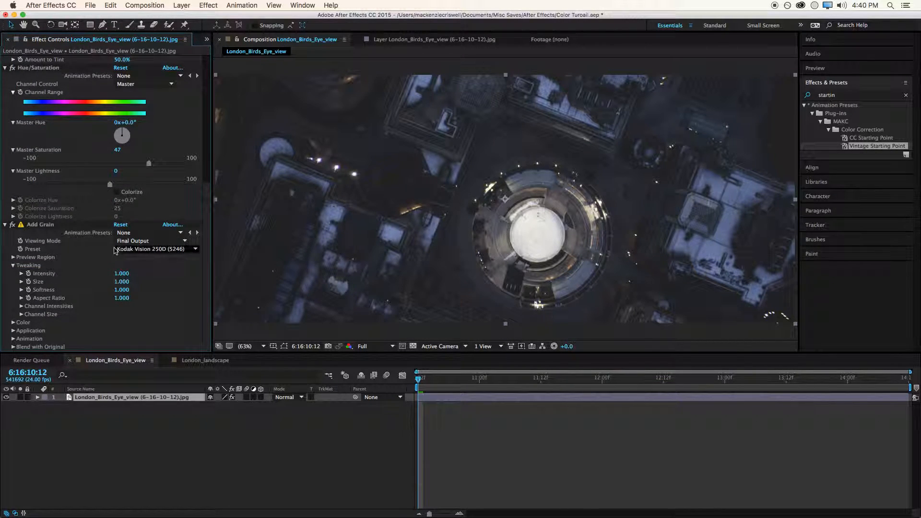
pyautogui.moveTo(117, 259)
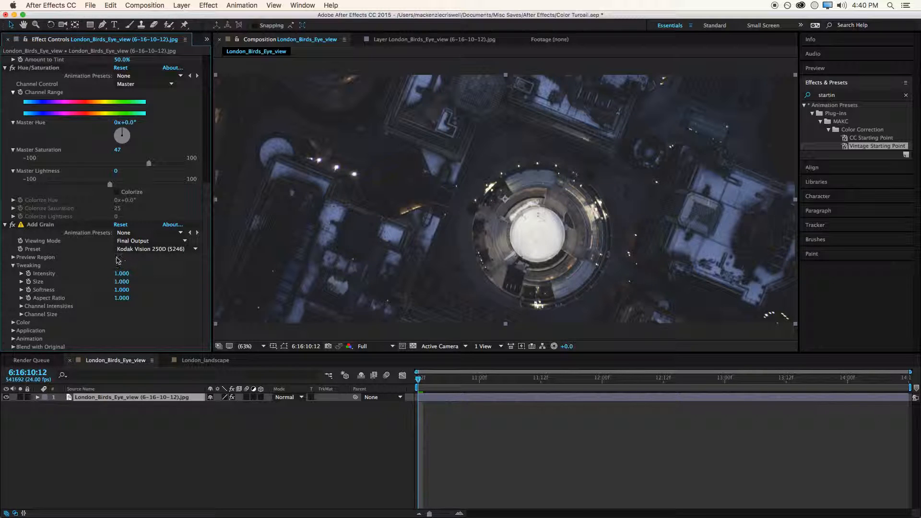